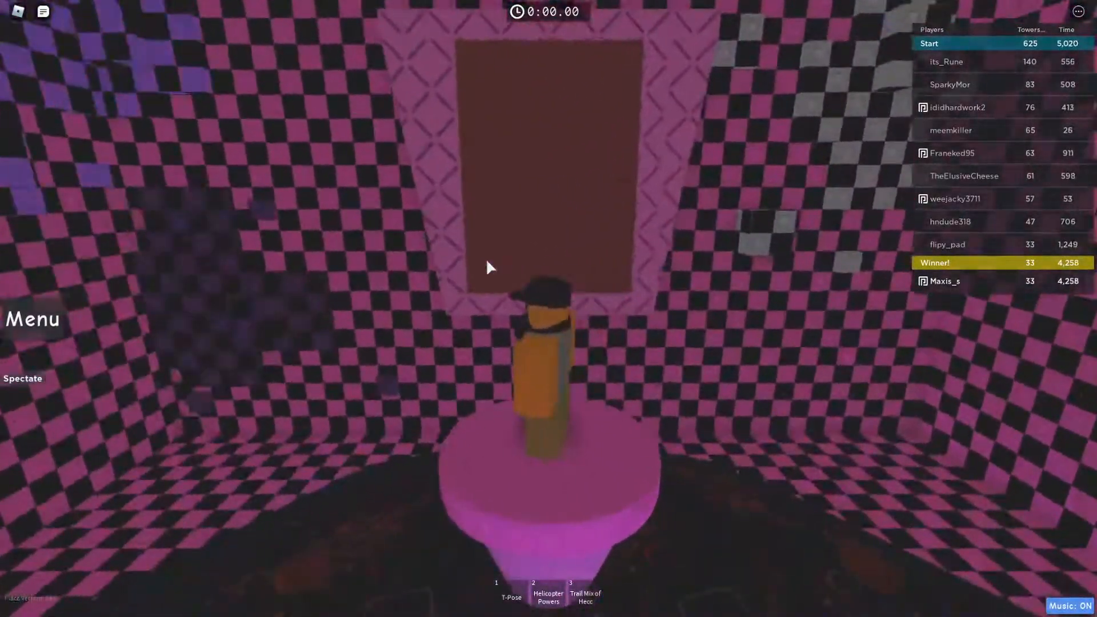
Step: Open the chat window to read players' congratulations and 'GG' messages from the pedestal
click(43, 12)
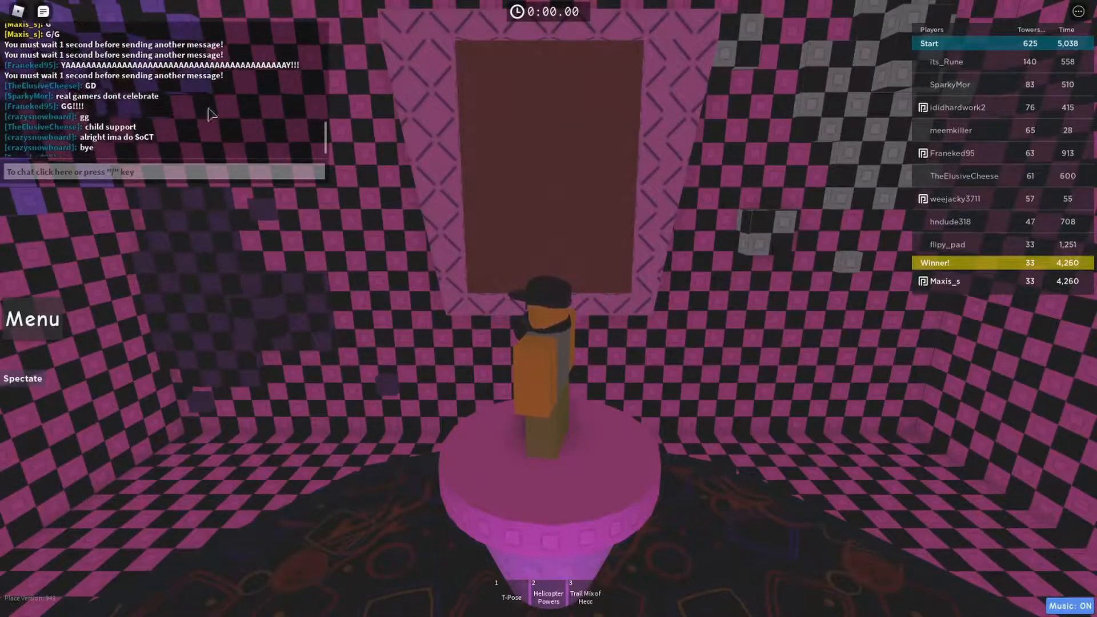